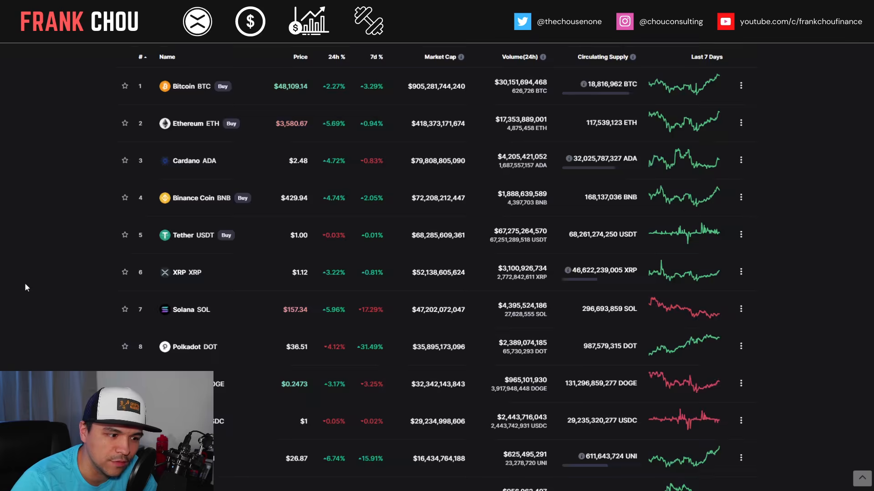
Step: Scroll down the YouTube page to read the Fox Business crypto regulations clip's title
scroll("down", 3)
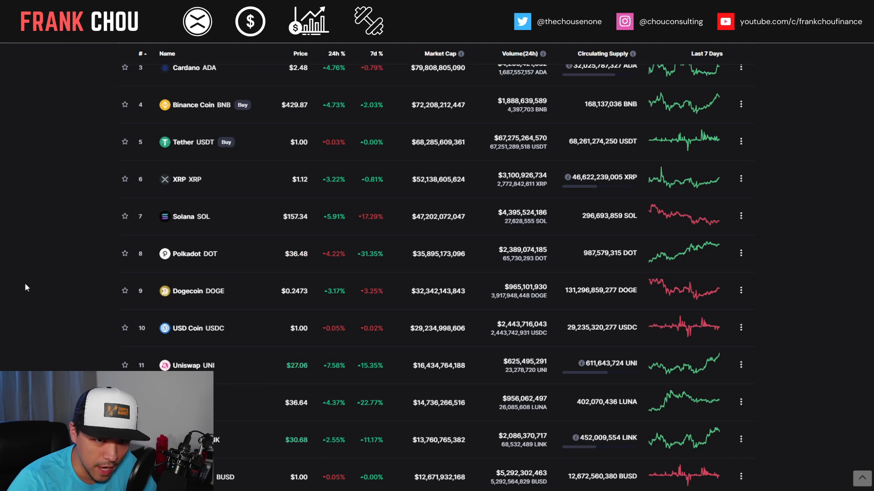
mouse_move(79, 211)
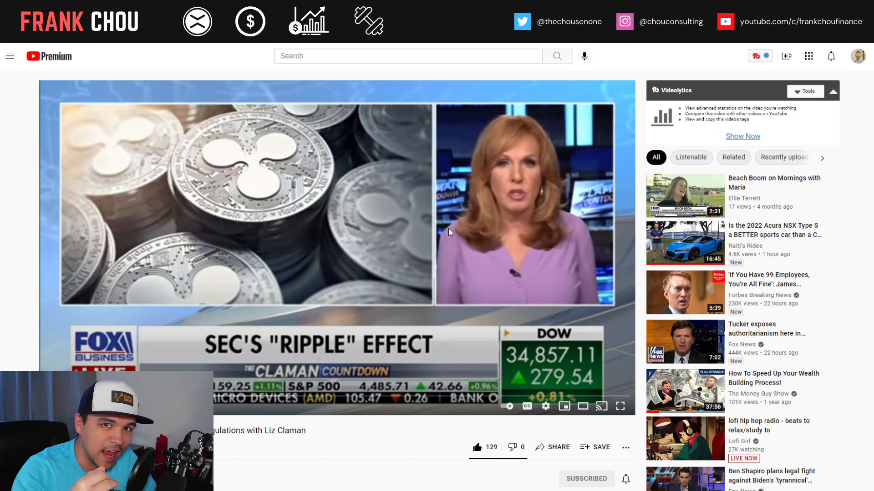
scroll("down", 3)
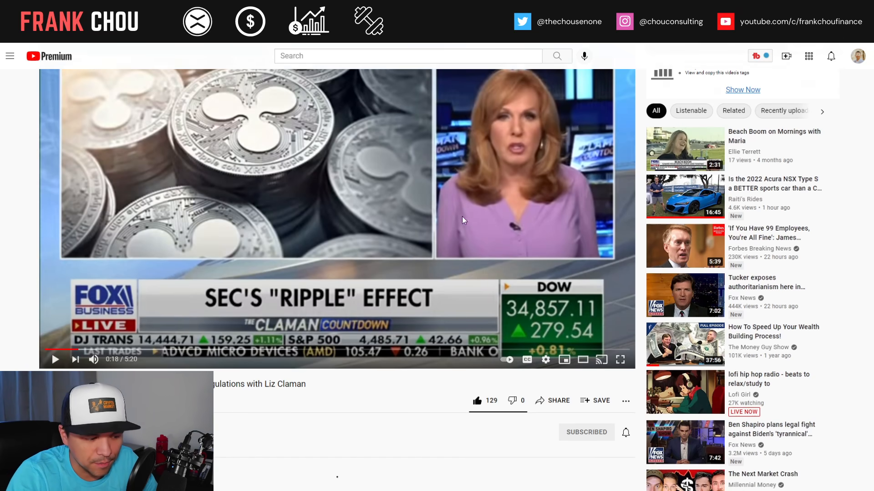
scroll("down", 3)
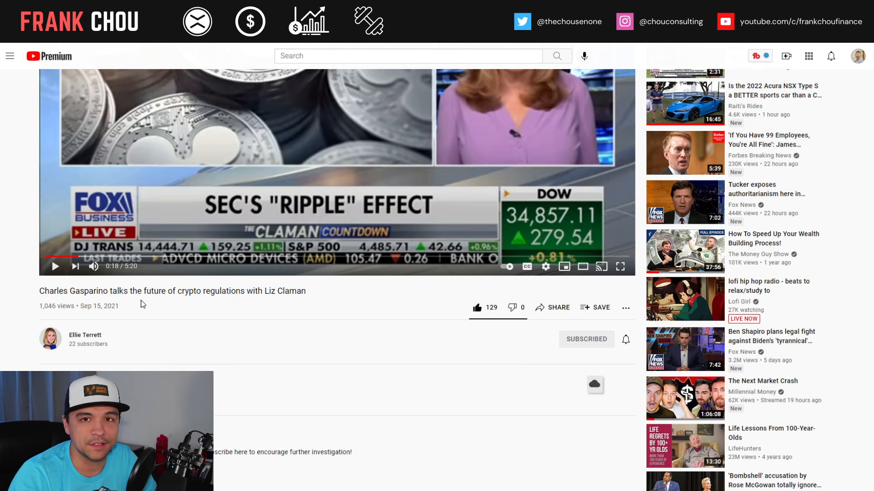
mouse_move(227, 338)
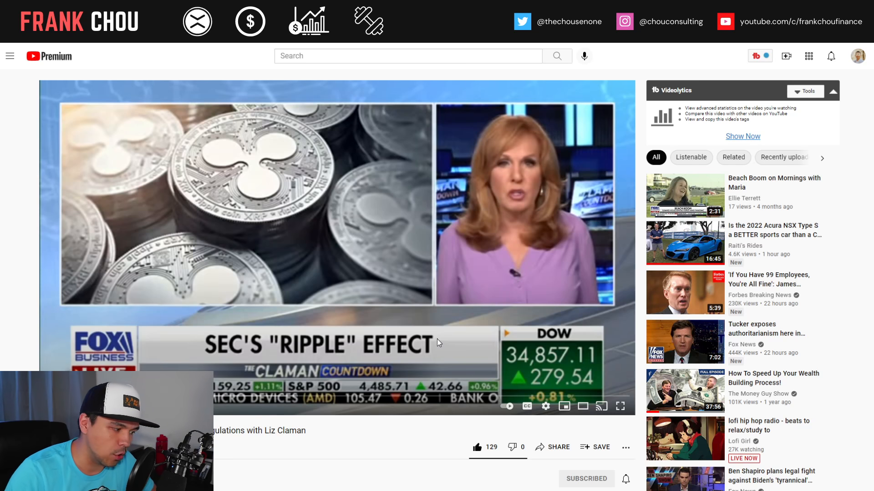
mouse_move(440, 295)
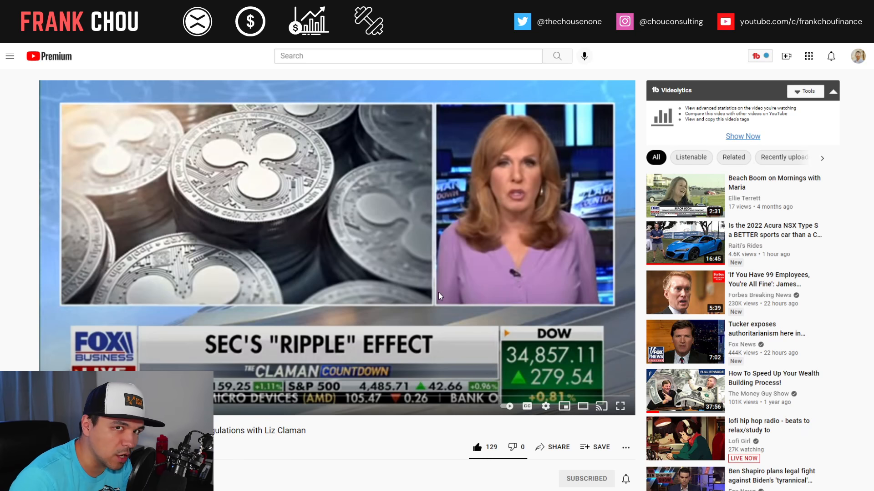
mouse_move(399, 290)
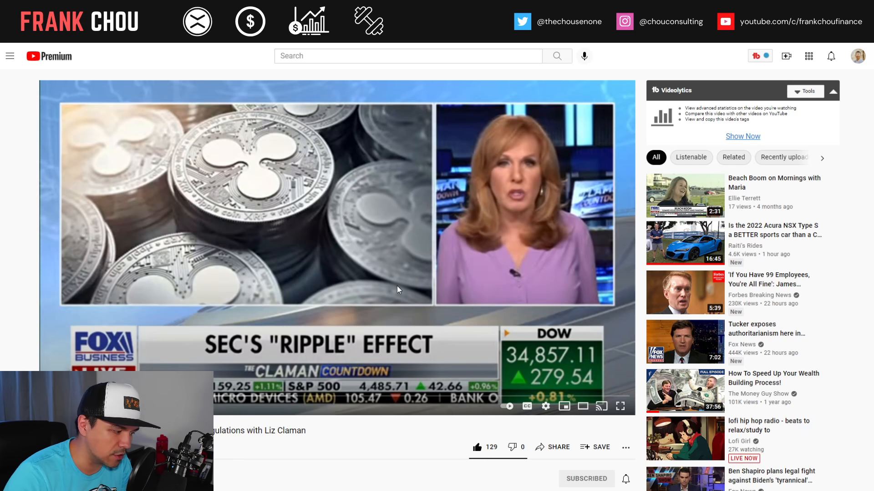
mouse_move(375, 274)
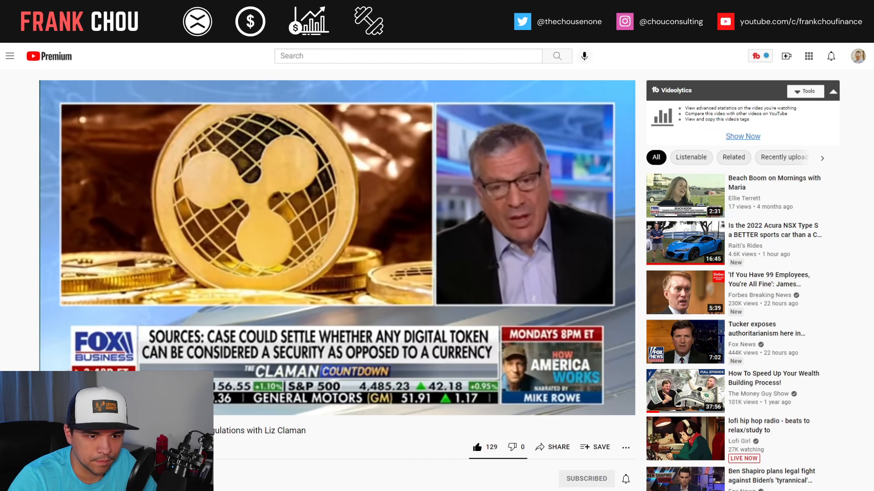
mouse_move(58, 351)
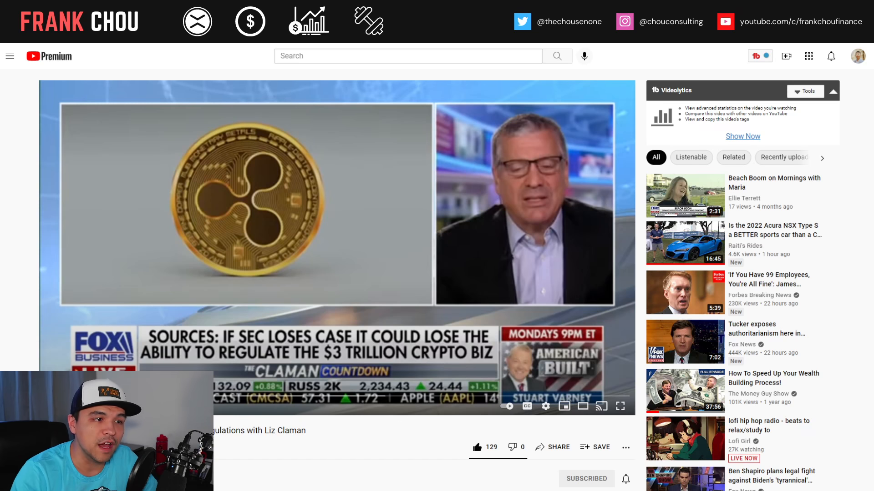
mouse_move(506, 263)
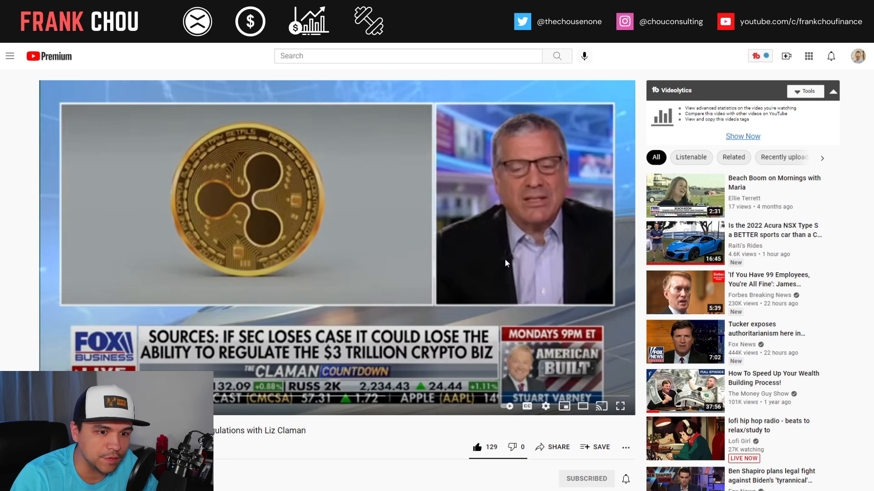
mouse_move(600, 195)
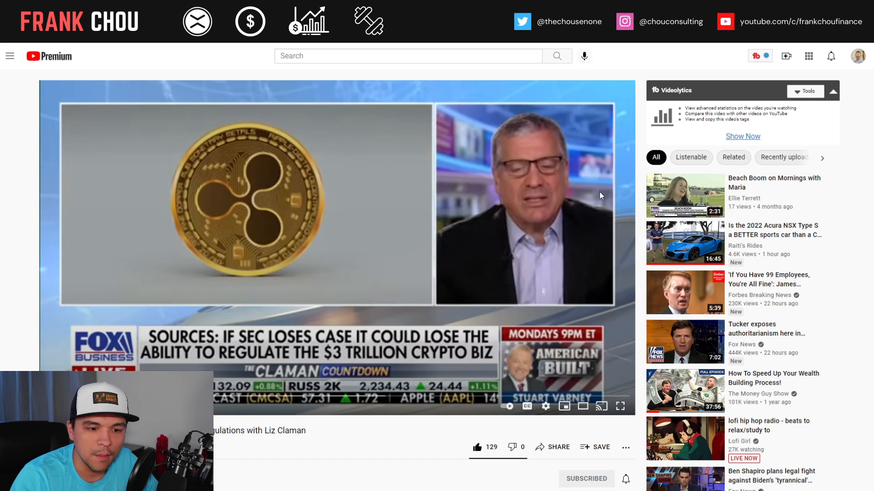
mouse_move(618, 322)
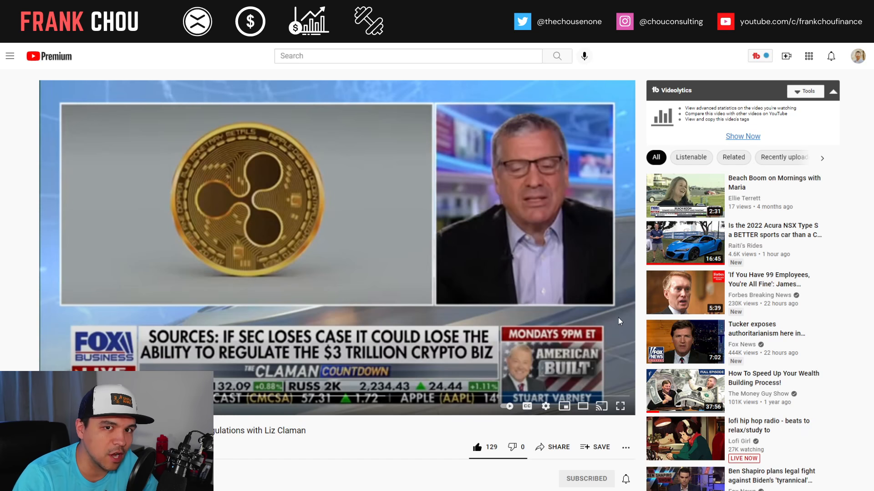
mouse_move(640, 366)
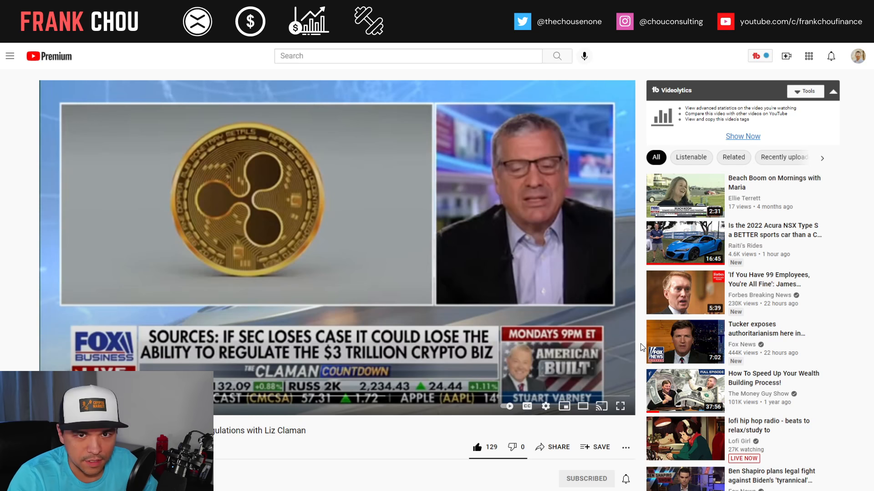
mouse_move(429, 100)
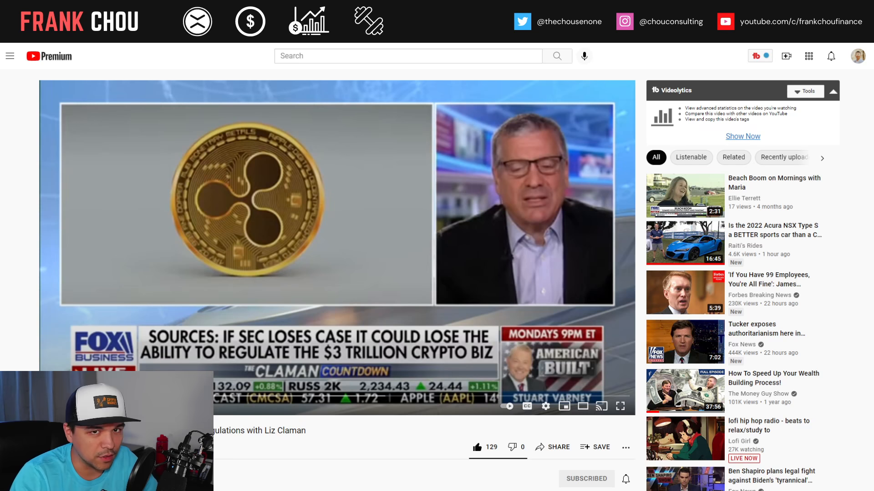
mouse_move(287, 115)
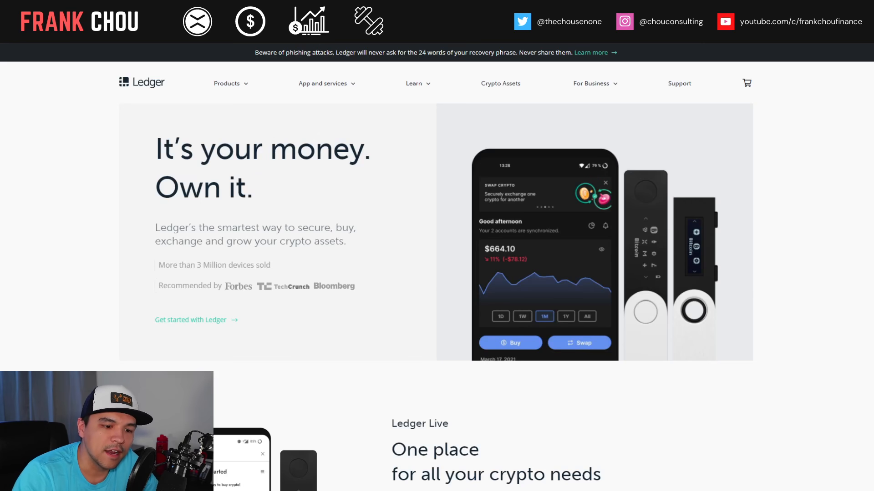
mouse_move(440, 365)
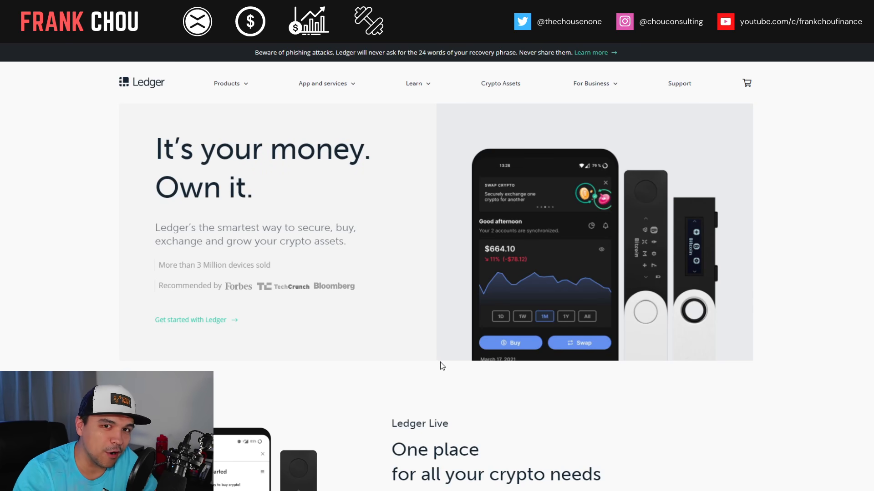
mouse_move(633, 246)
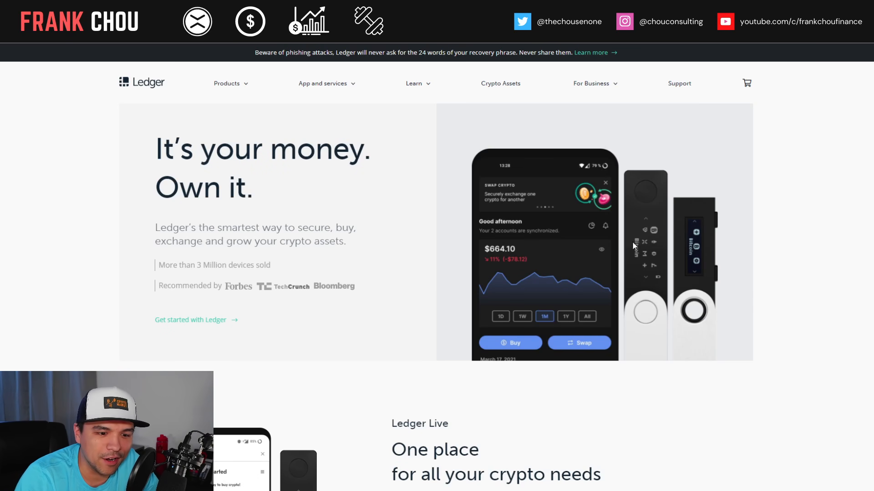
mouse_move(703, 229)
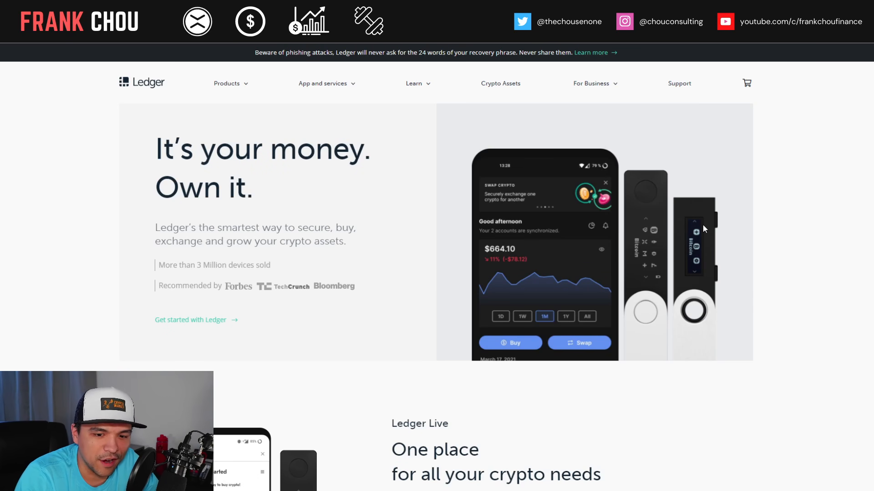
mouse_move(721, 381)
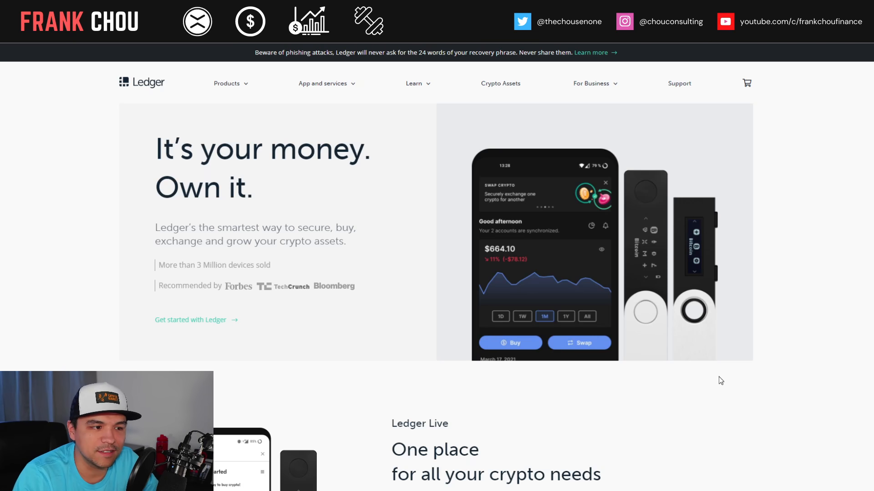
mouse_move(732, 384)
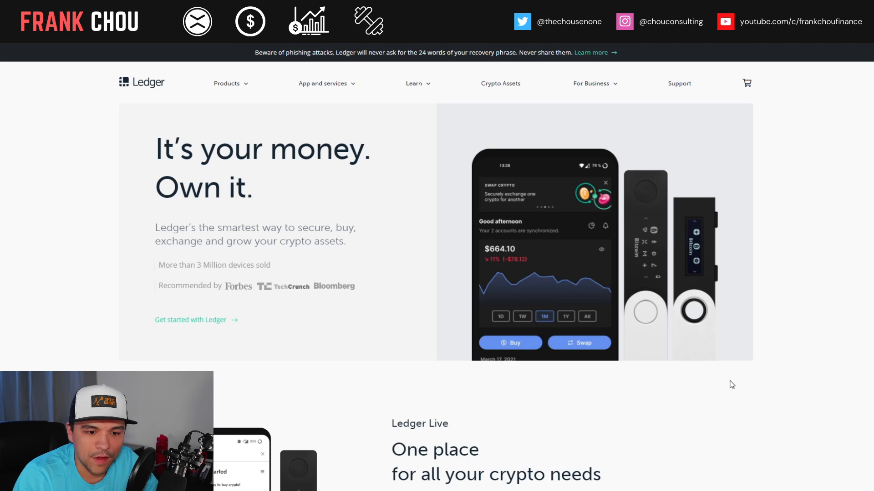
mouse_move(768, 409)
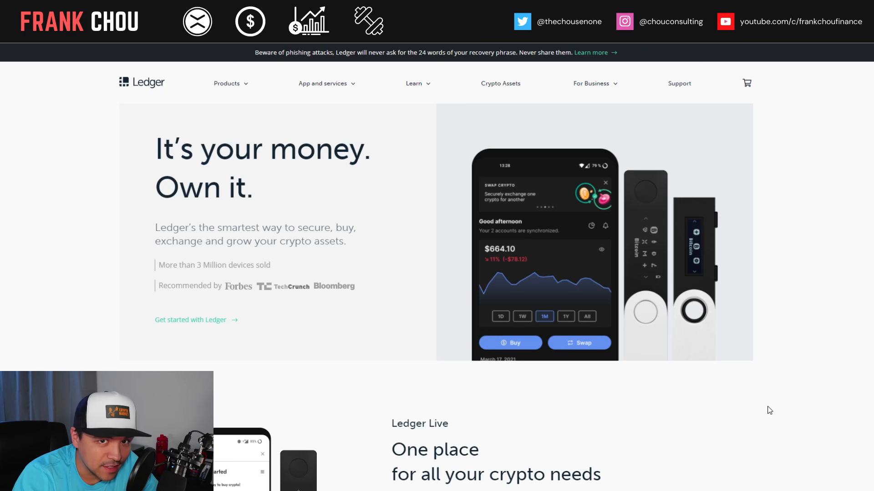
mouse_move(775, 415)
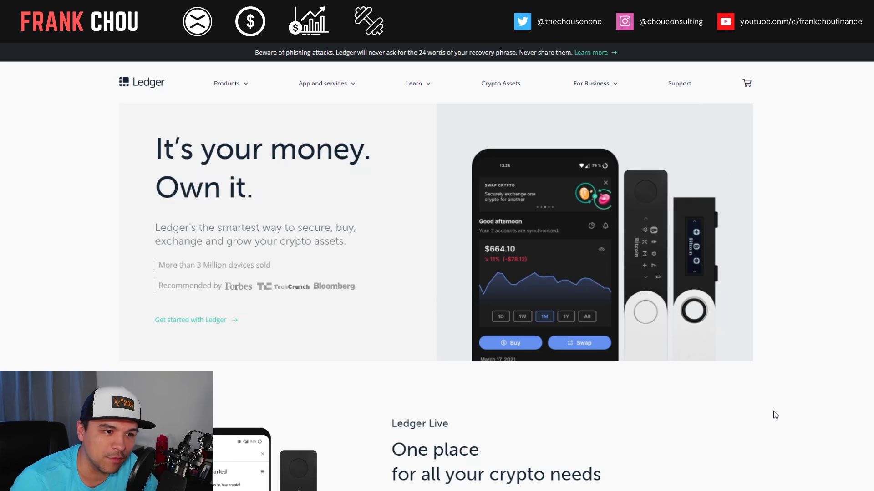
mouse_move(673, 483)
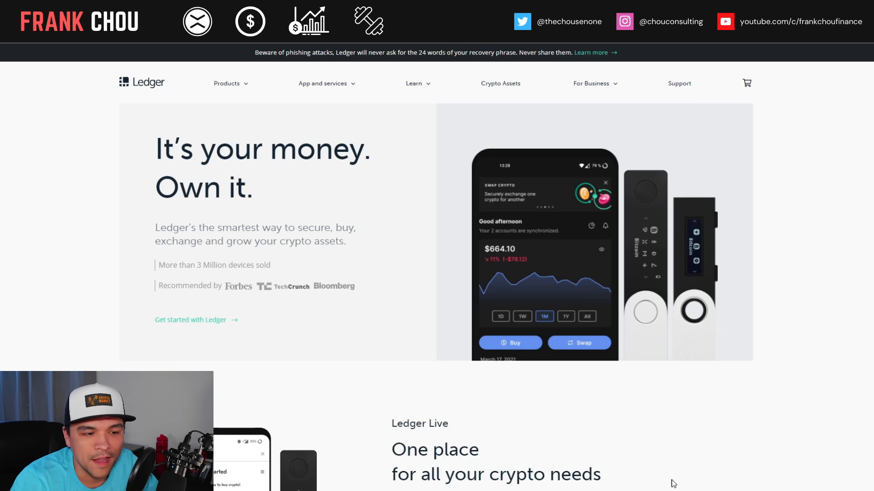
mouse_move(809, 394)
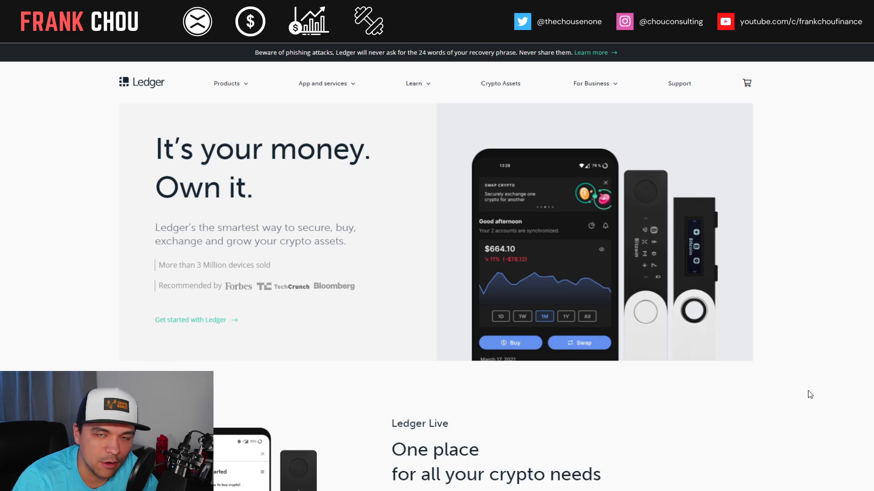
mouse_move(827, 409)
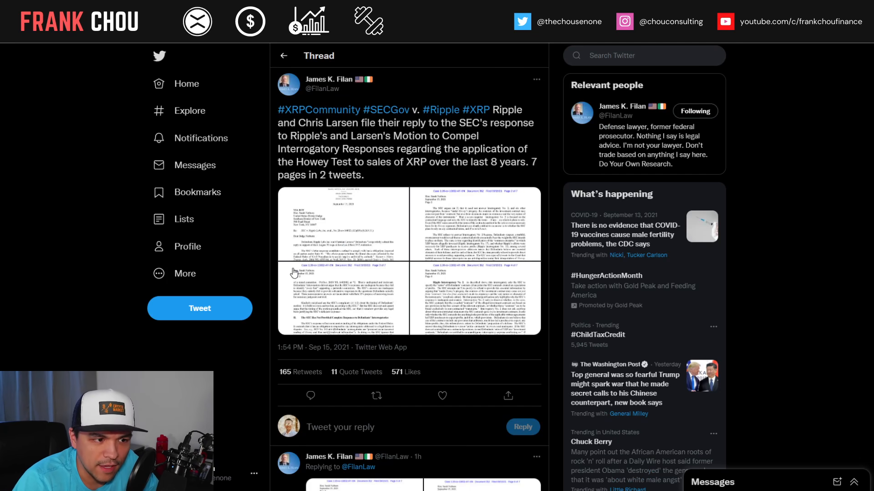
mouse_move(298, 270)
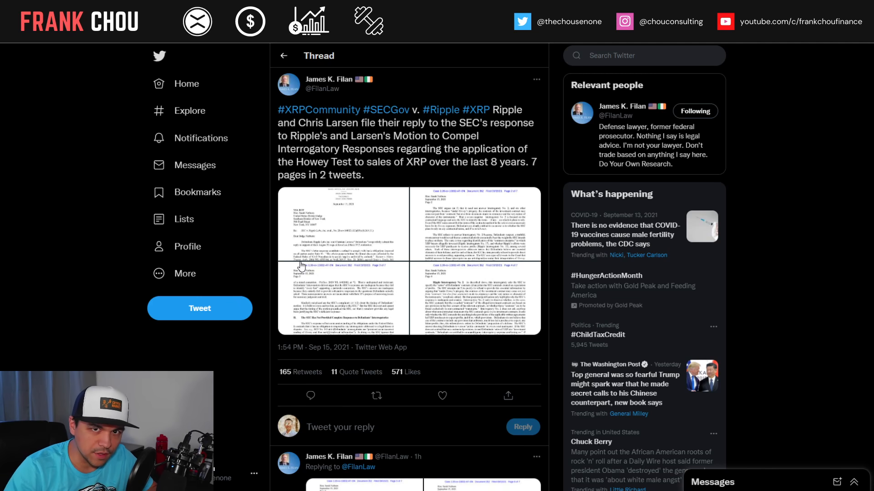
mouse_move(302, 265)
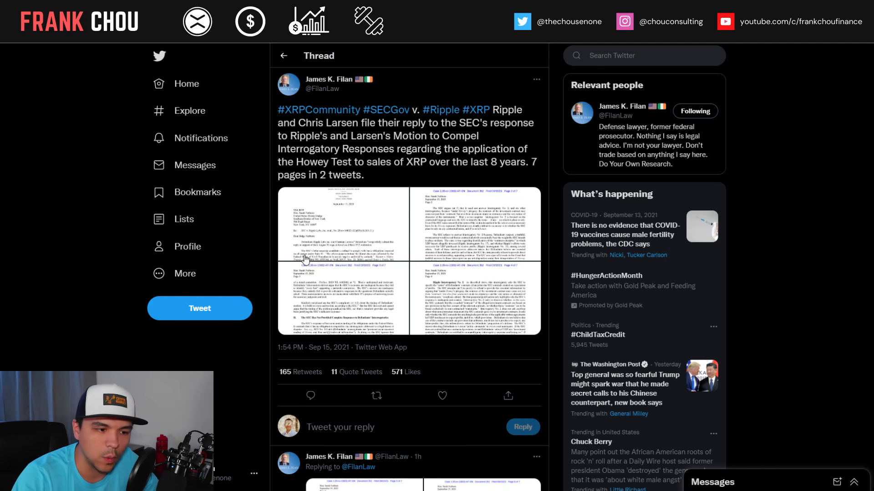
mouse_move(352, 315)
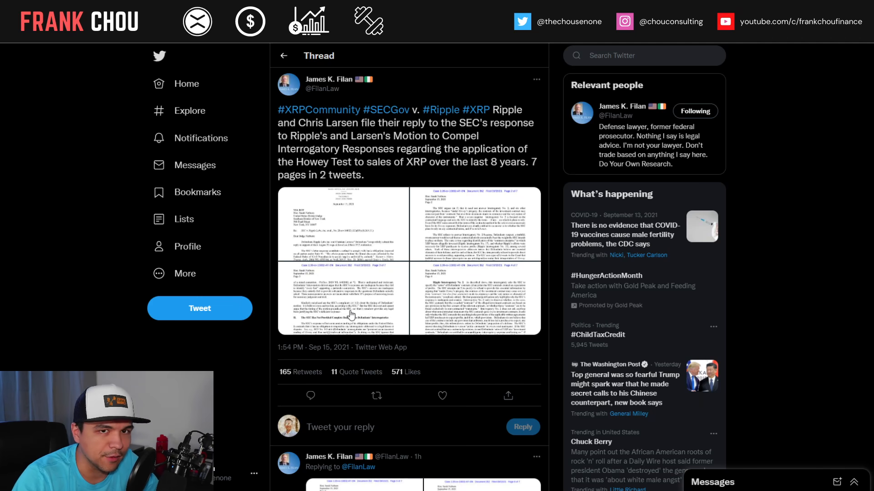
Step: View page 1 of 7 of the Ripple court filing full-size in the image viewer
left_click(342, 262)
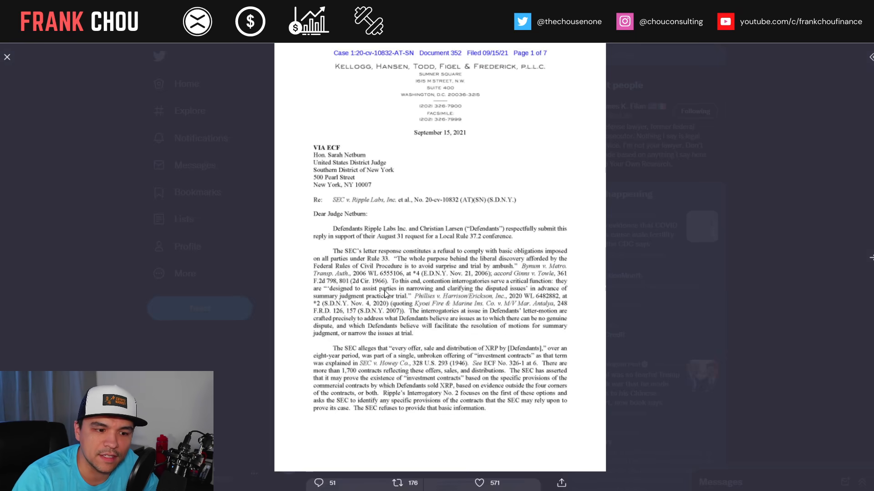
mouse_move(644, 325)
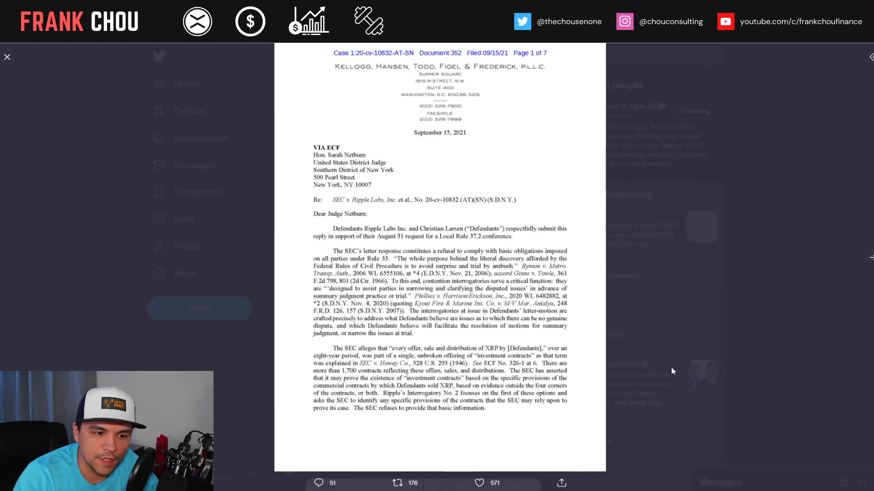
mouse_move(693, 337)
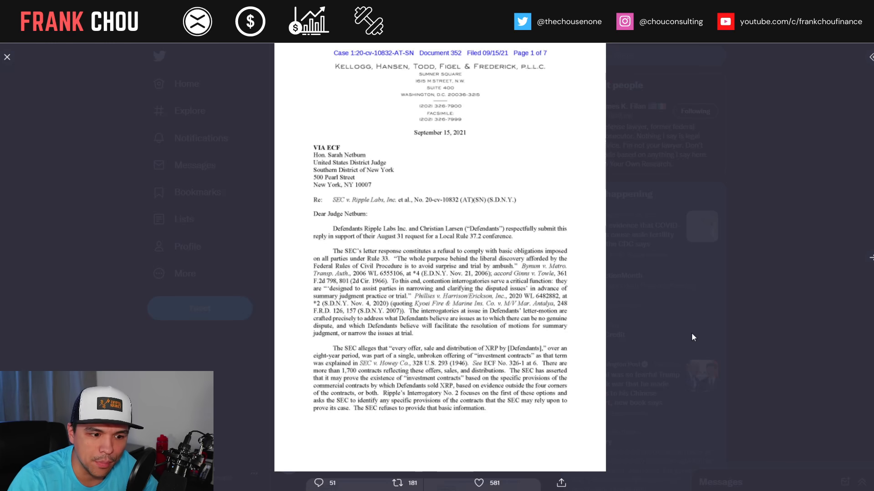
mouse_move(688, 379)
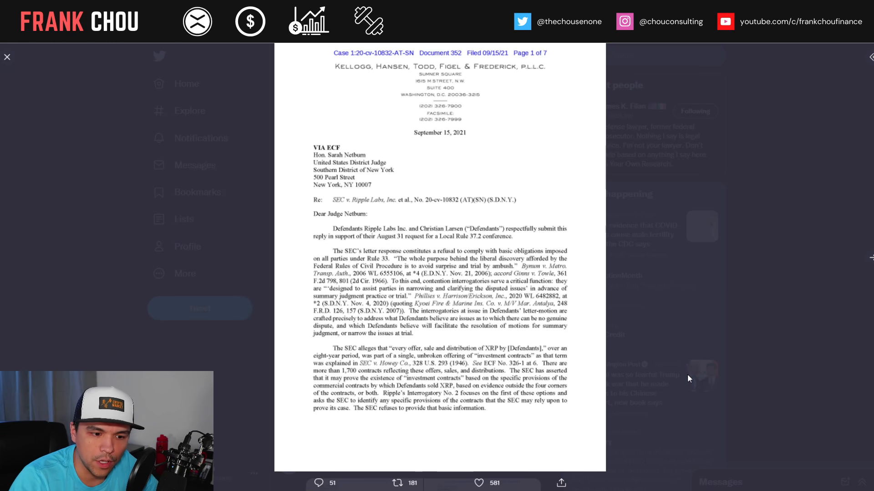
mouse_move(684, 389)
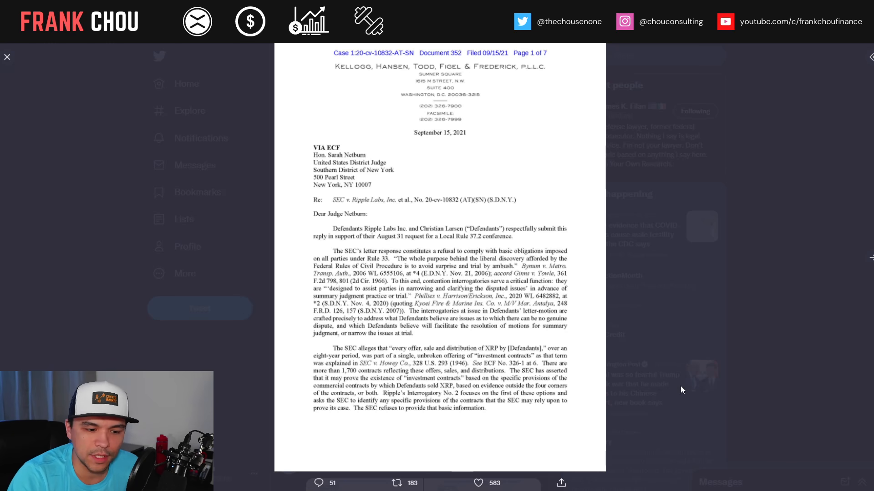
mouse_move(493, 375)
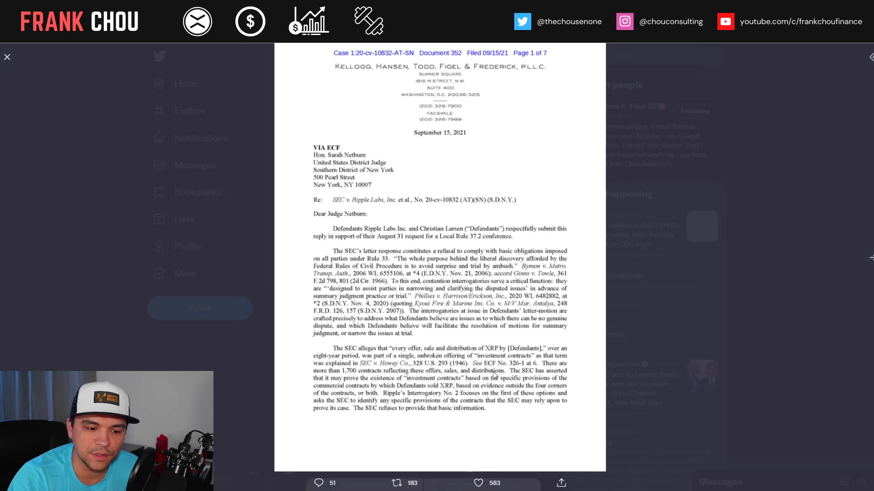
mouse_move(640, 390)
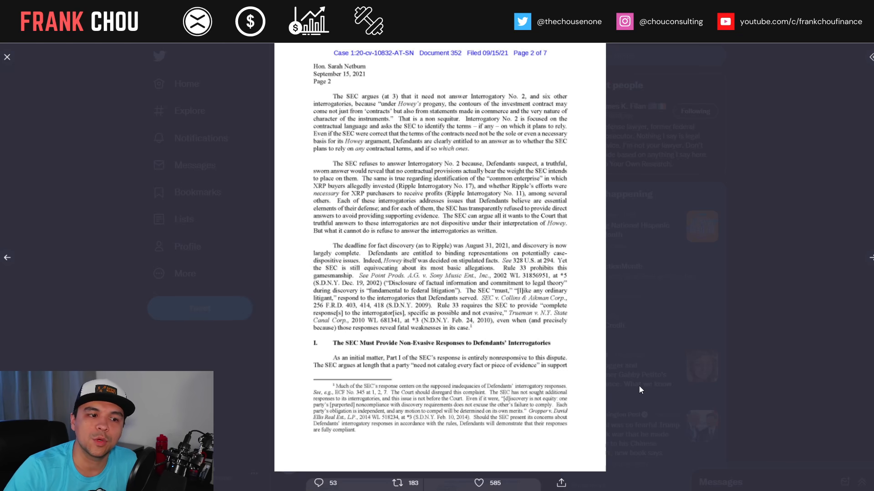
mouse_move(644, 388)
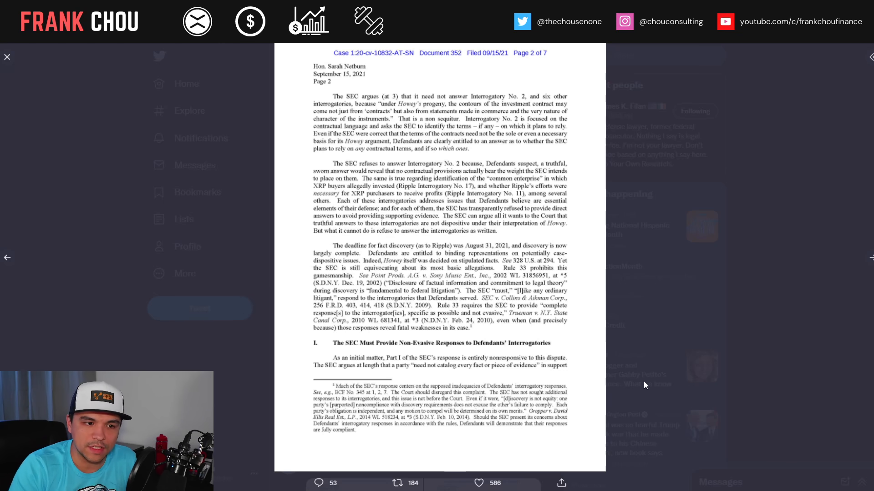
mouse_move(644, 383)
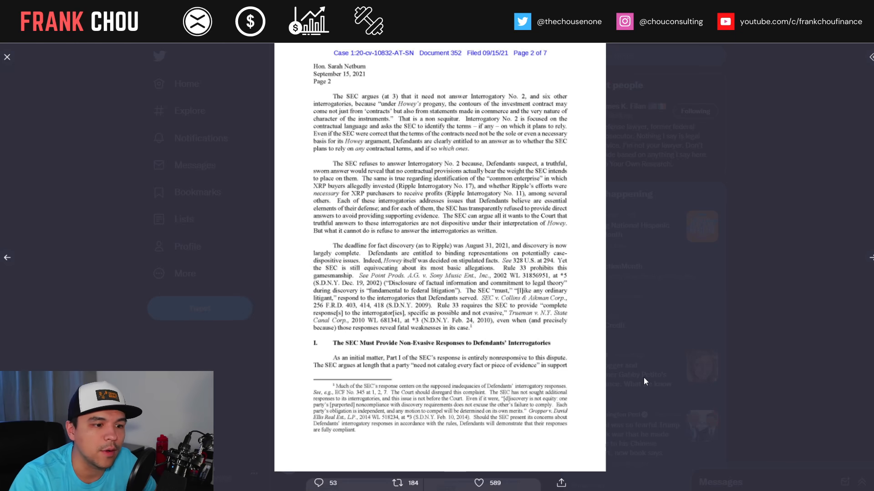
mouse_move(530, 328)
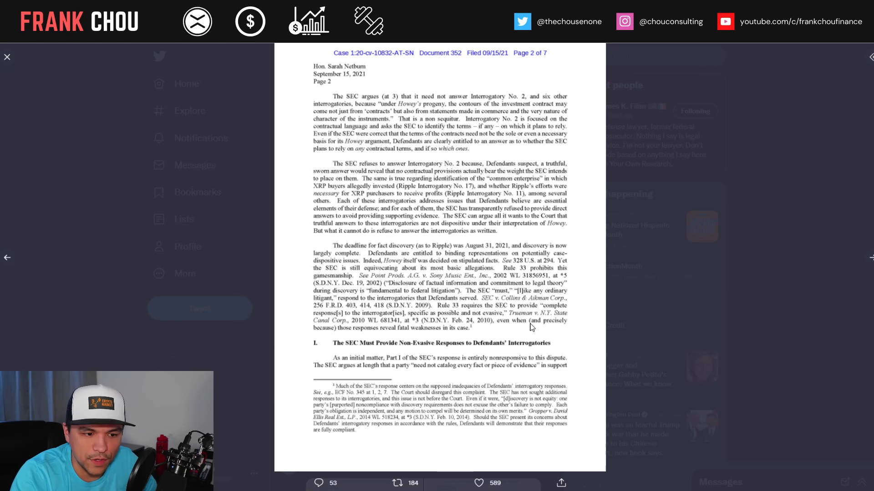
mouse_move(659, 348)
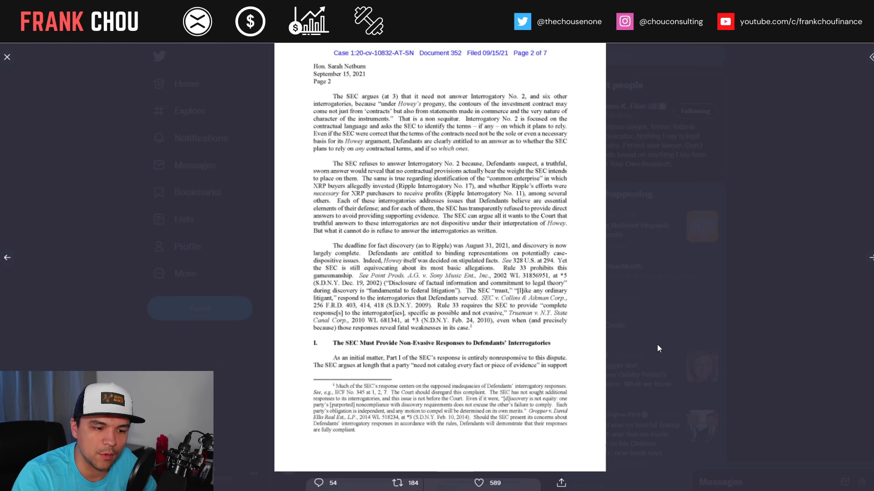
mouse_move(653, 345)
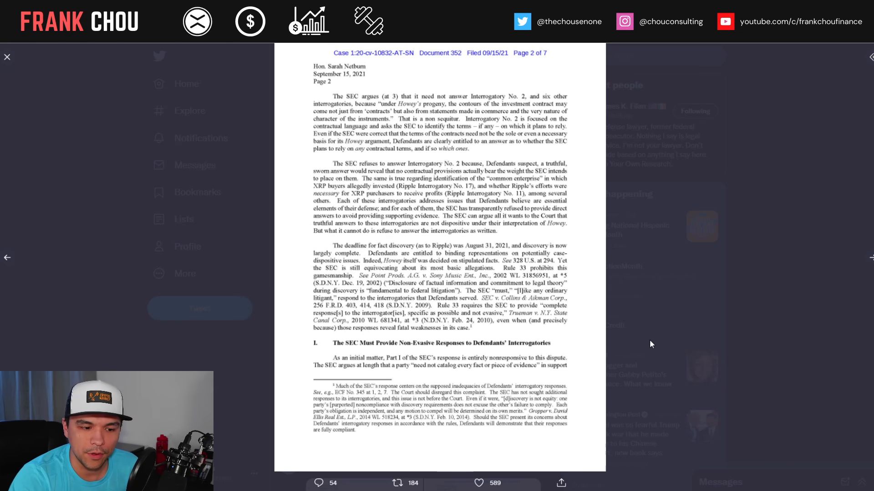
mouse_move(399, 362)
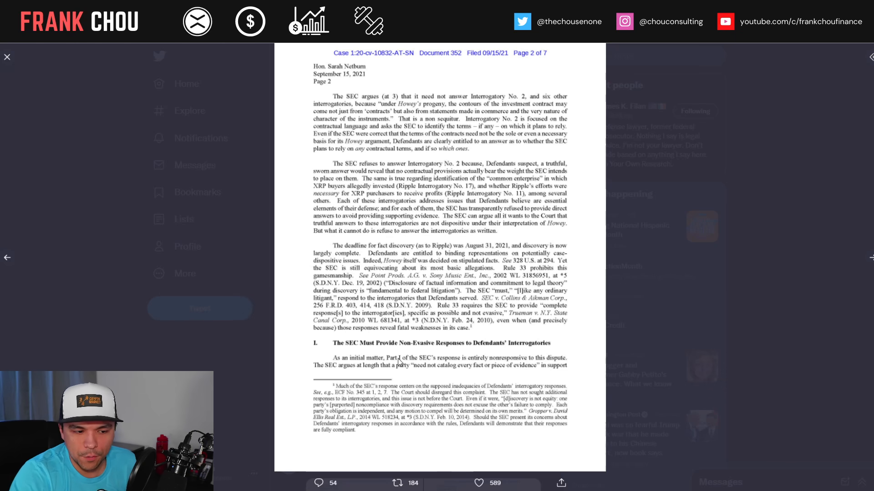
mouse_move(669, 336)
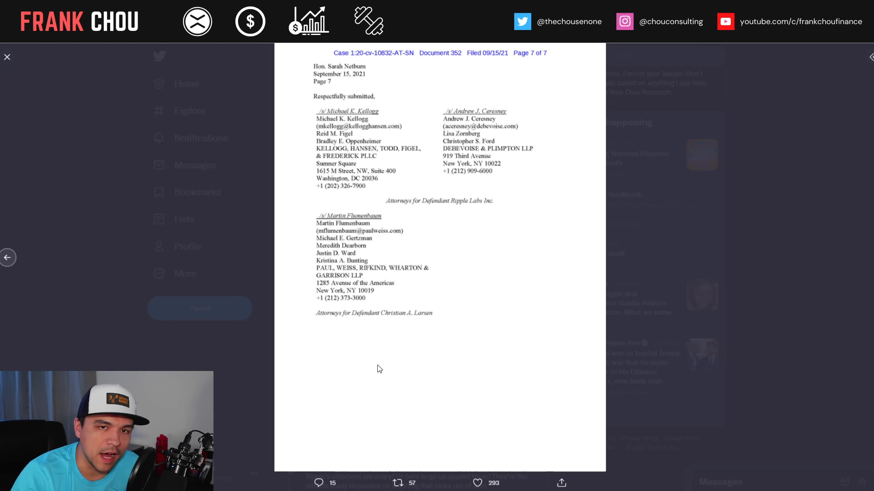
mouse_move(488, 342)
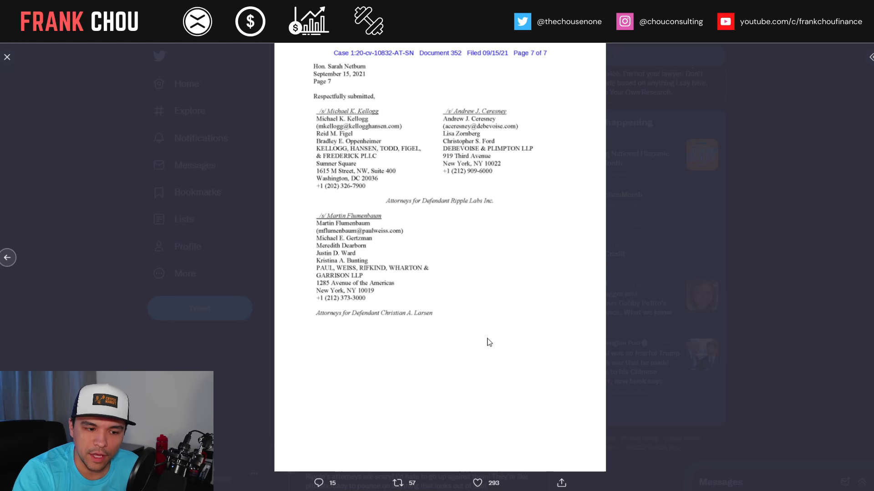
mouse_move(527, 287)
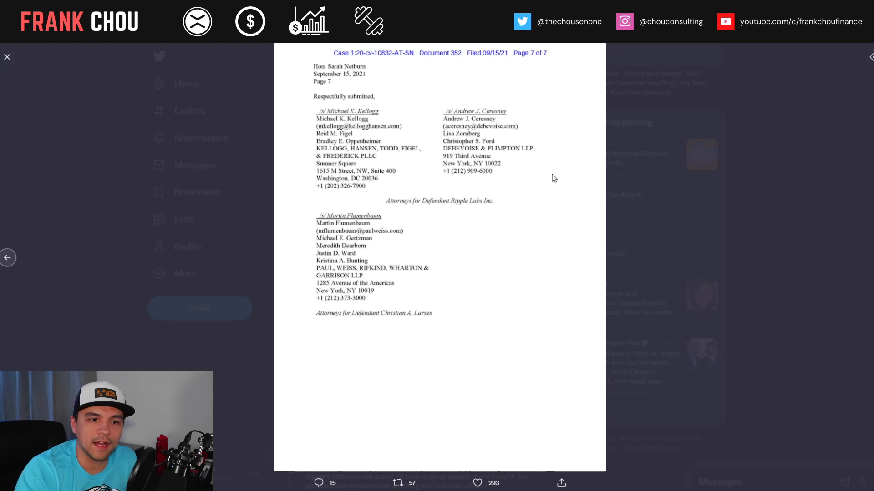
mouse_move(466, 226)
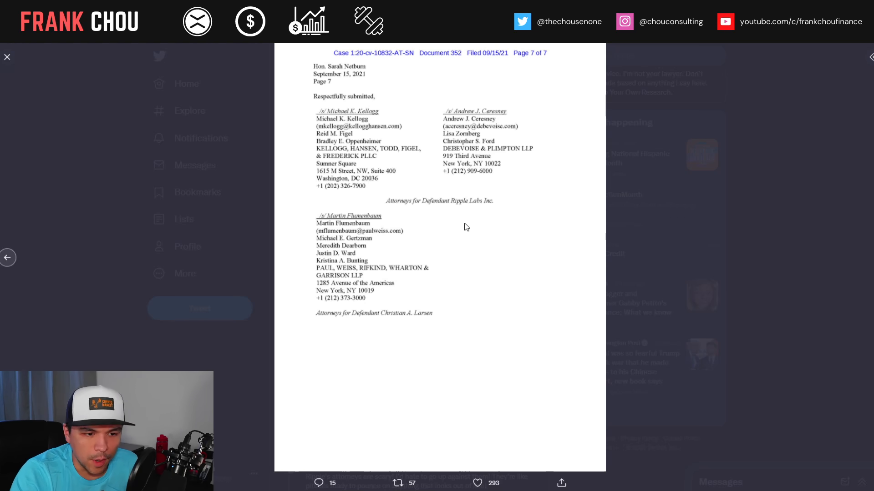
mouse_move(572, 243)
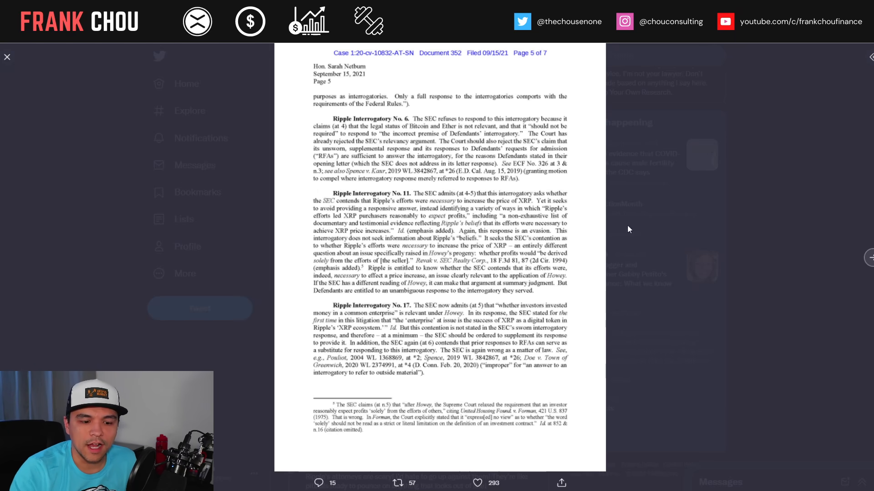
Step: Close the filing viewer after page 7 and return to Filan's Ripple thread
left_click(8, 57)
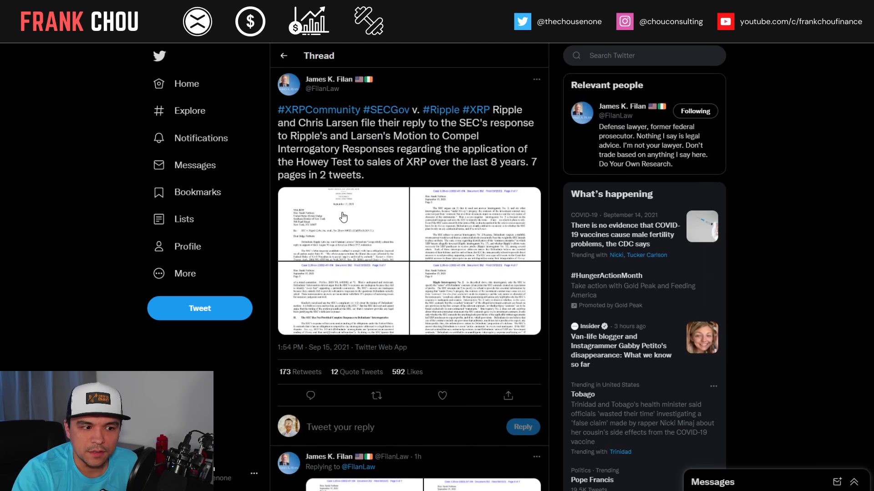
left_click(342, 262)
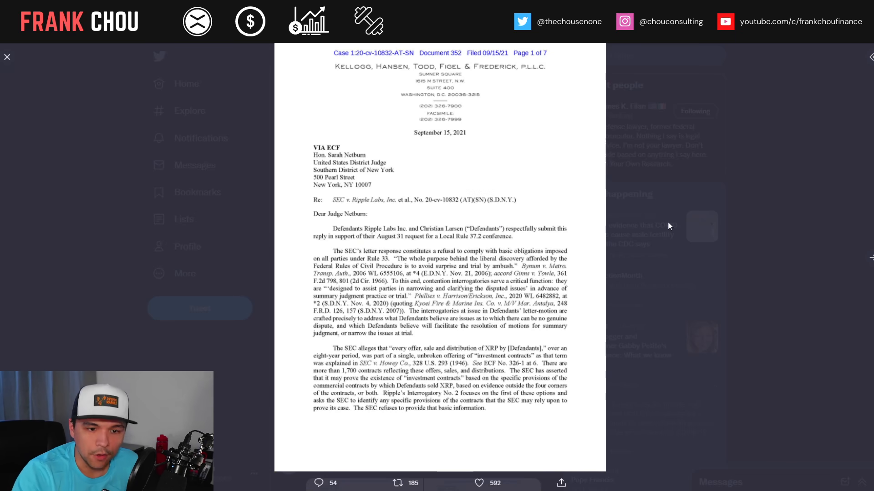
mouse_move(704, 190)
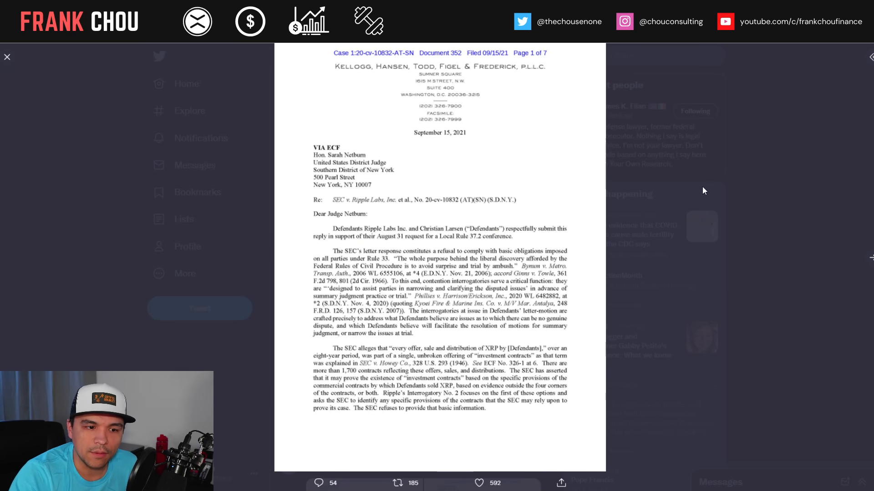
mouse_move(749, 150)
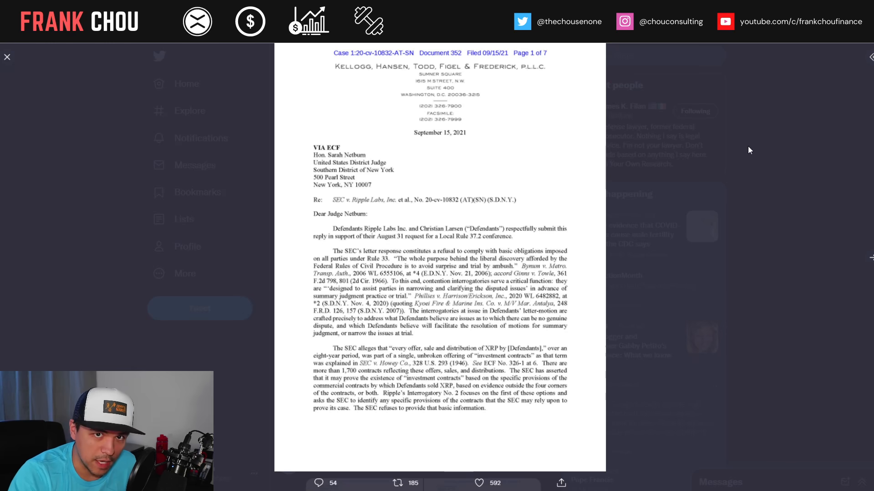
left_click(7, 57)
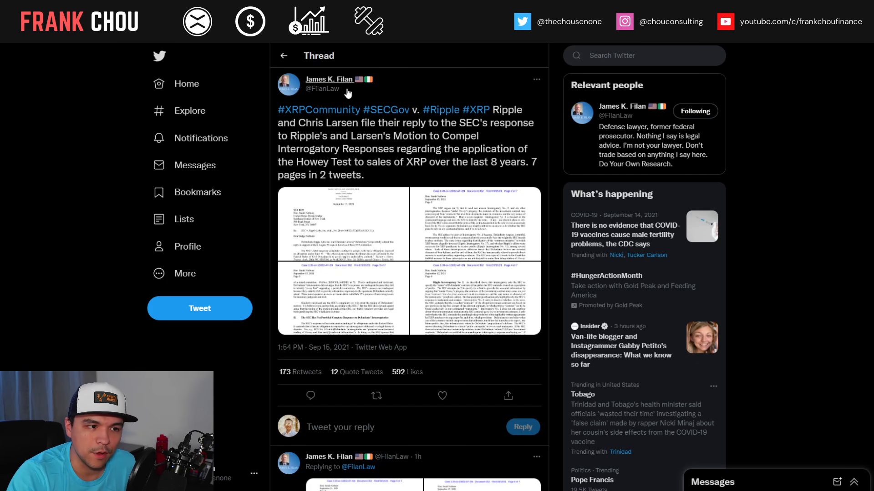
left_click(330, 80)
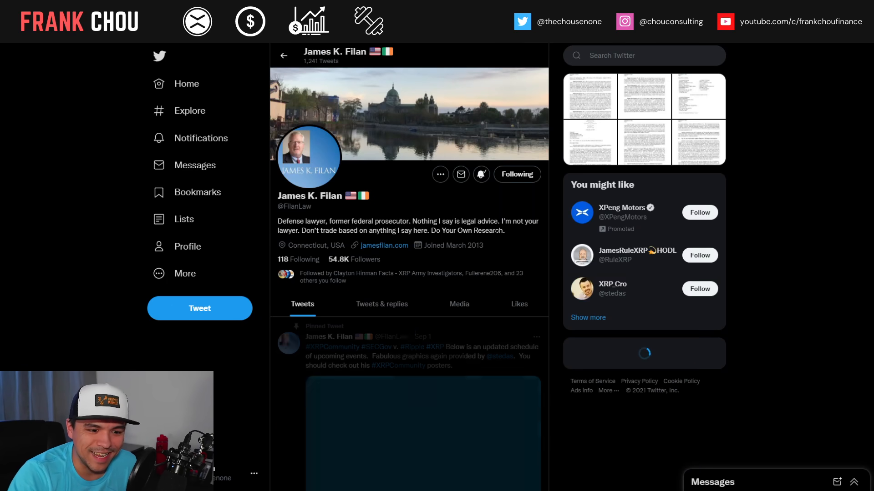
Step: View the pinned SEC vs Ripple upcoming case dates graphic full-size
left_click(422, 429)
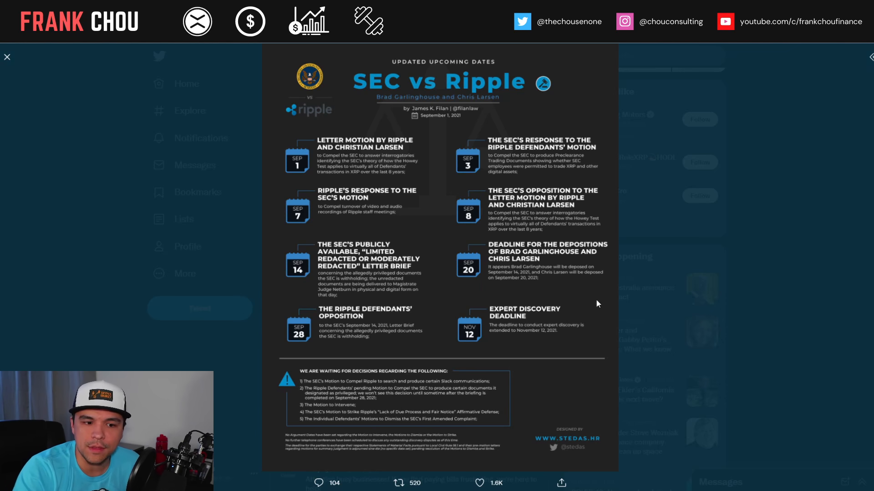
mouse_move(418, 244)
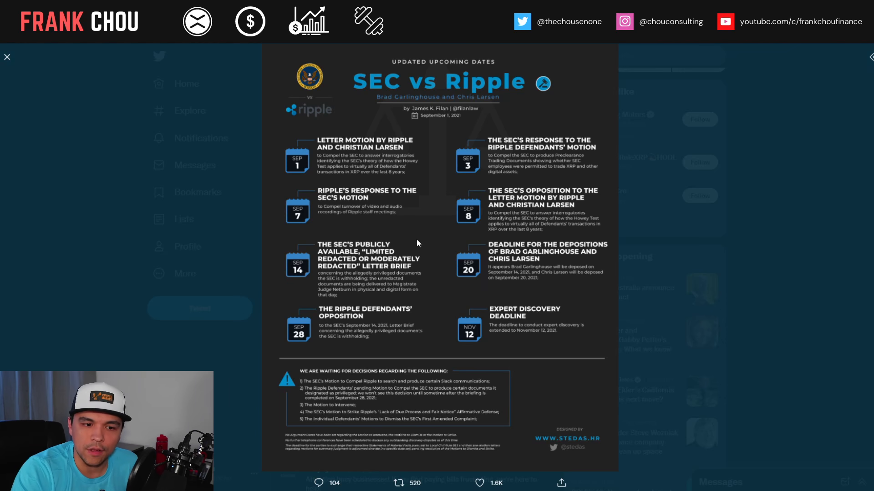
mouse_move(446, 275)
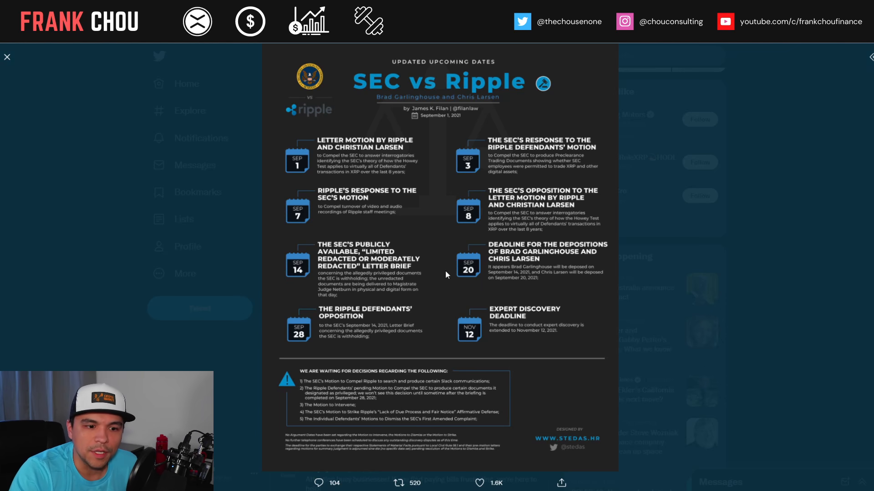
mouse_move(594, 284)
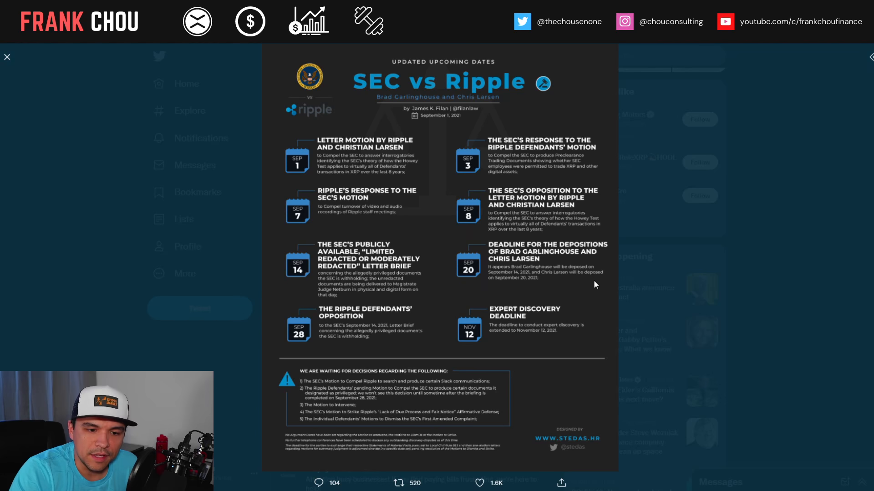
mouse_move(540, 244)
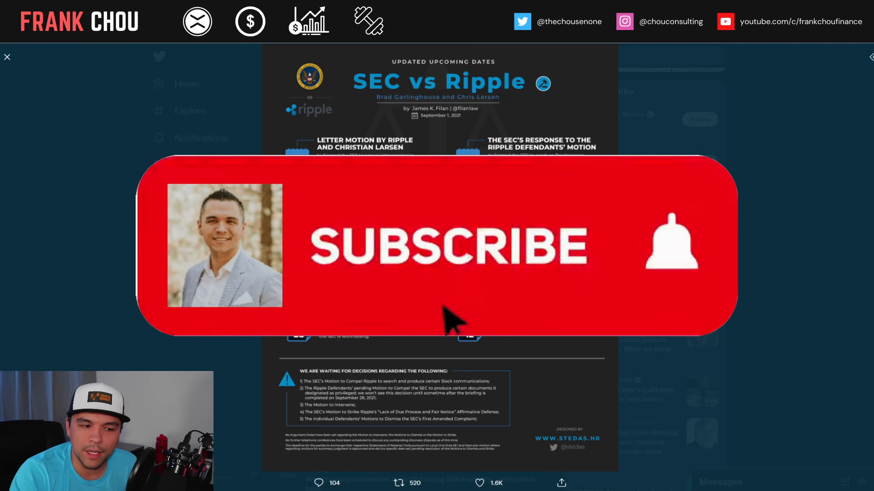
left_click(446, 247)
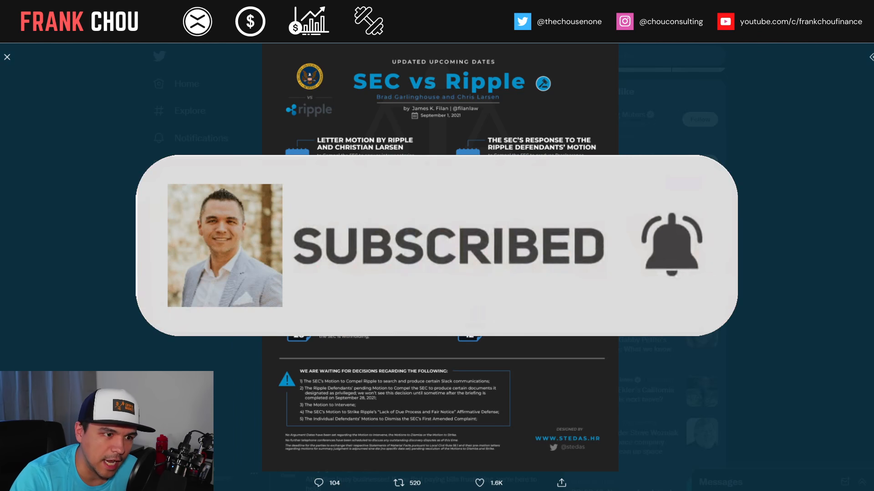